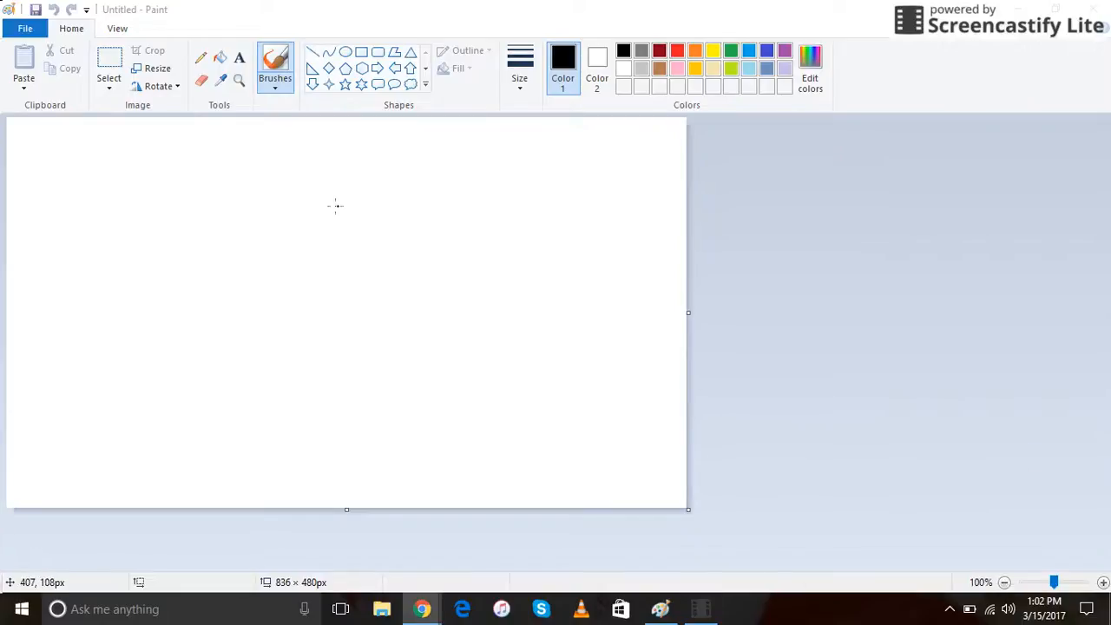
- Draw the spiky crest and the first horn curve in black freehand
left_click_drag(319, 183, 356, 190)
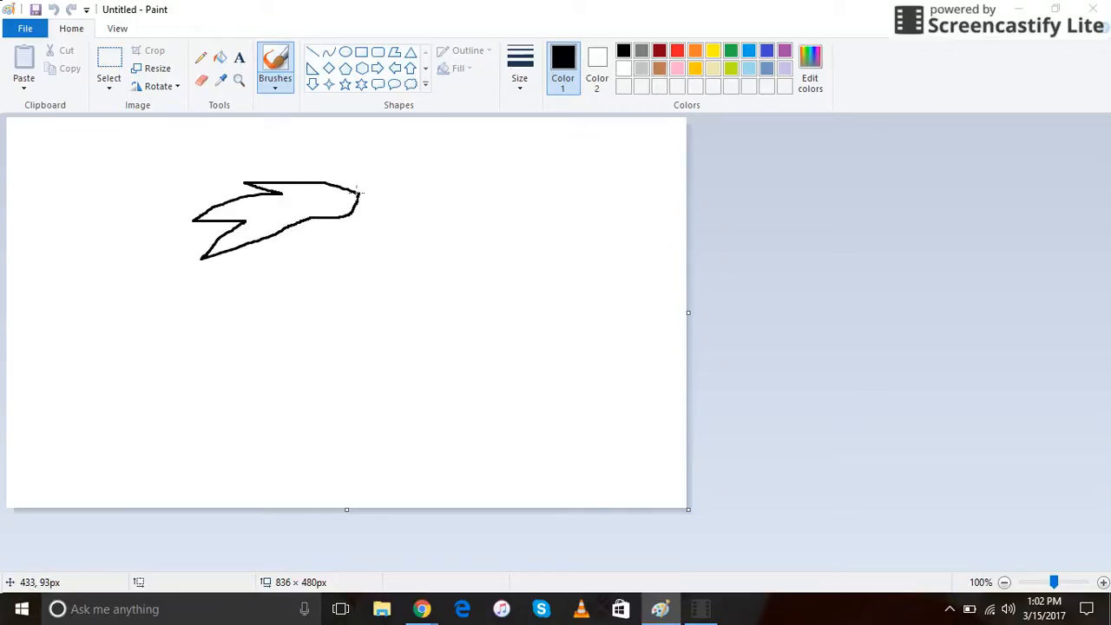
left_click_drag(357, 191, 329, 135)
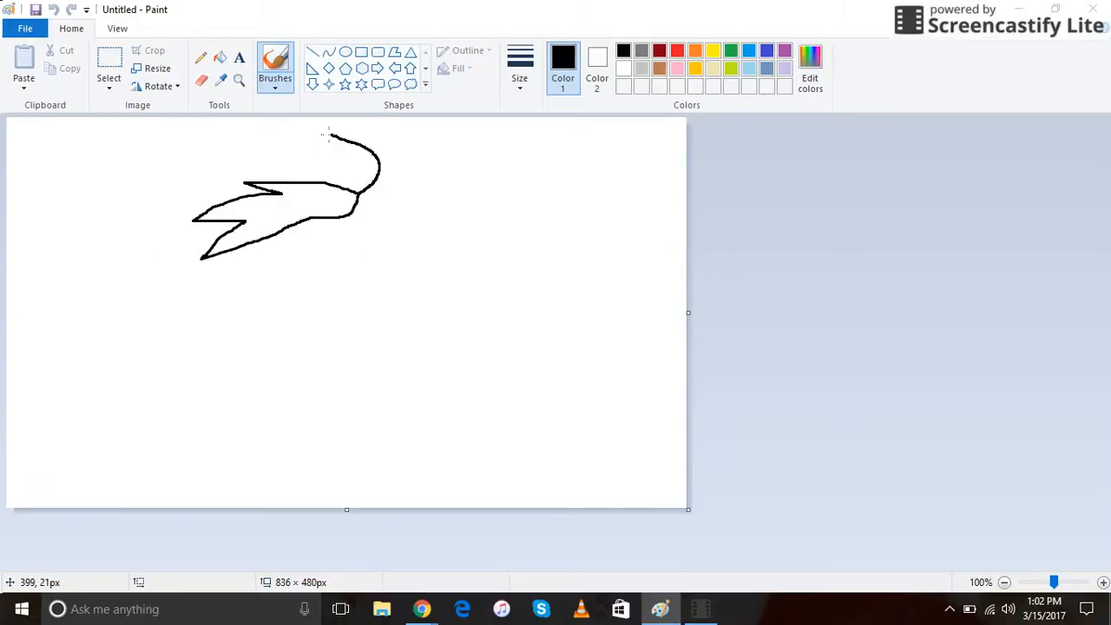
left_click(109, 65)
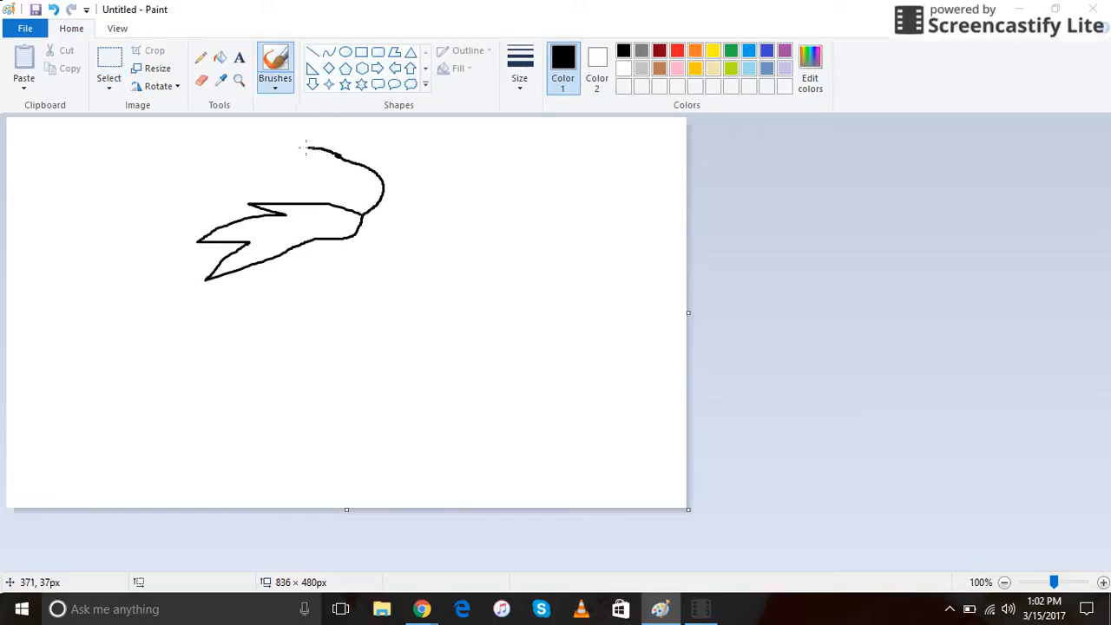
- Outline both curved horns, the large pointed frill, and the jagged neck, jaw and snout
left_click_drag(308, 146, 356, 243)
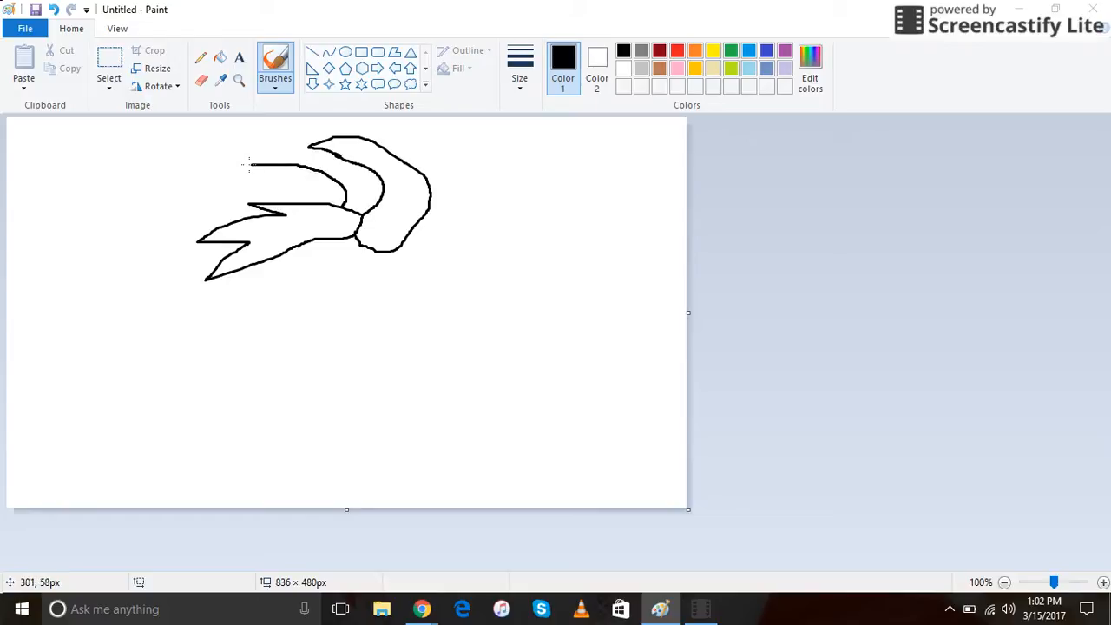
left_click_drag(252, 165, 296, 204)
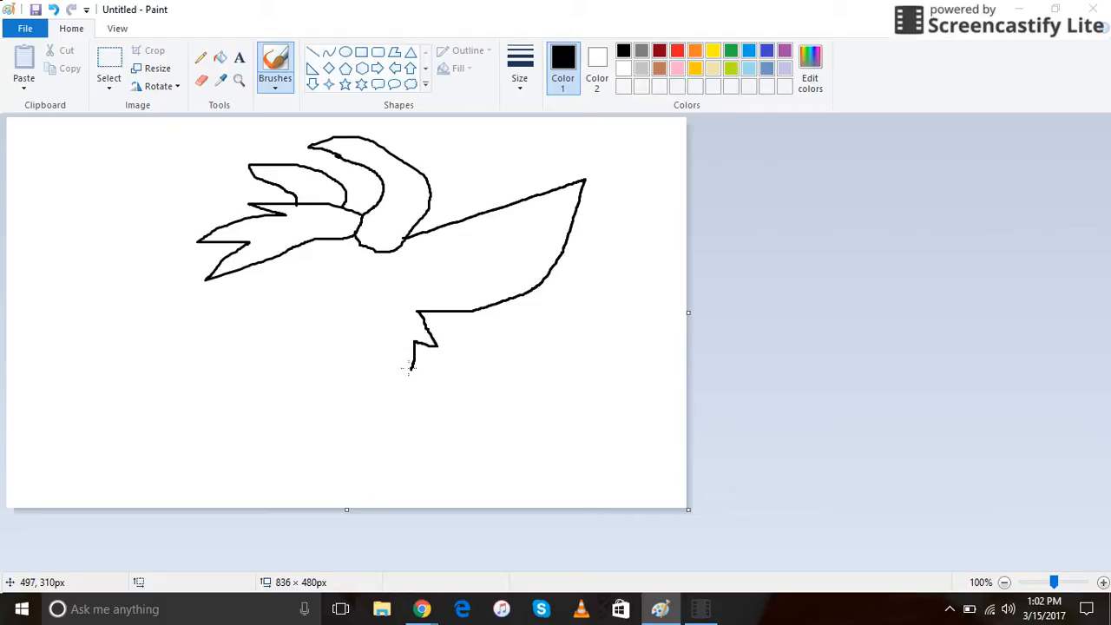
left_click_drag(410, 367, 301, 406)
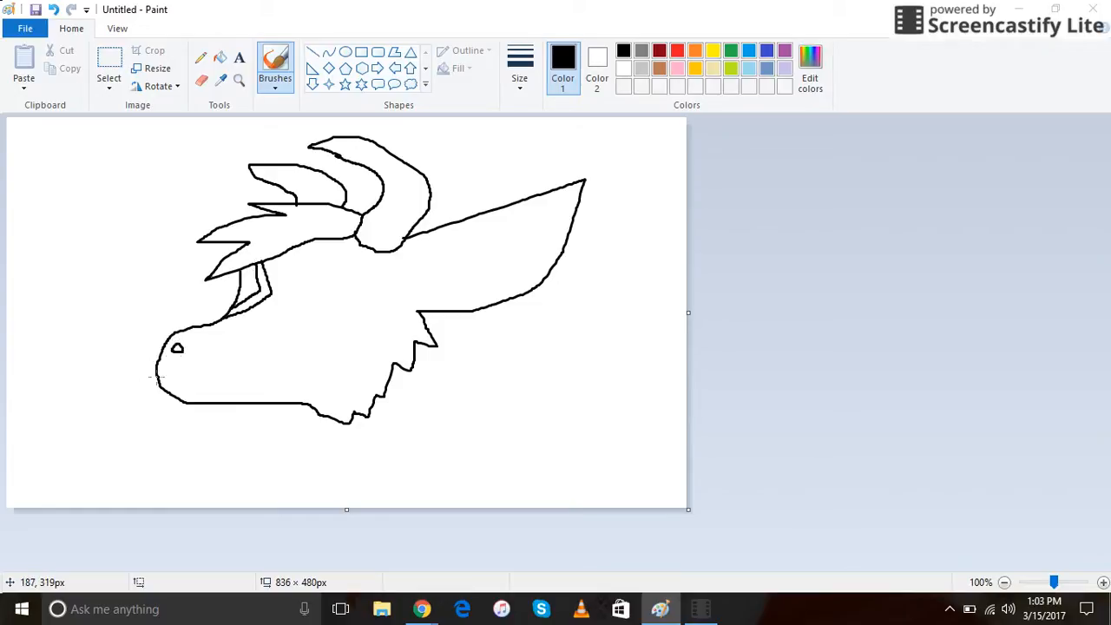
- Draw the mouth line and lower lip, a second pointed frill, and a stripe across the upper frill
left_click_drag(156, 378, 226, 386)
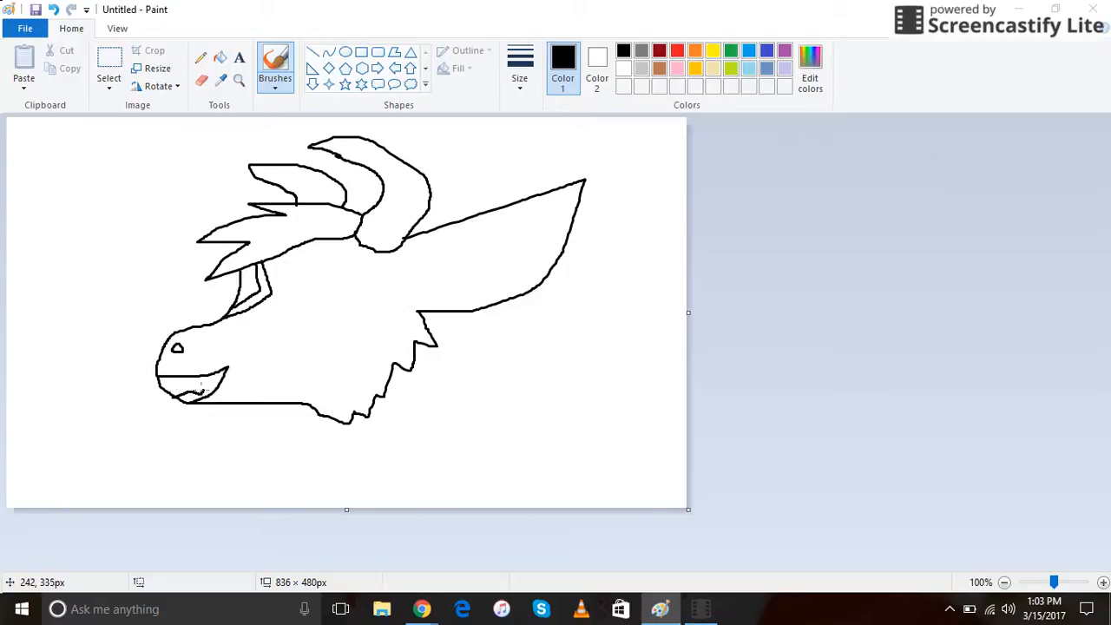
left_click_drag(200, 391, 179, 401)
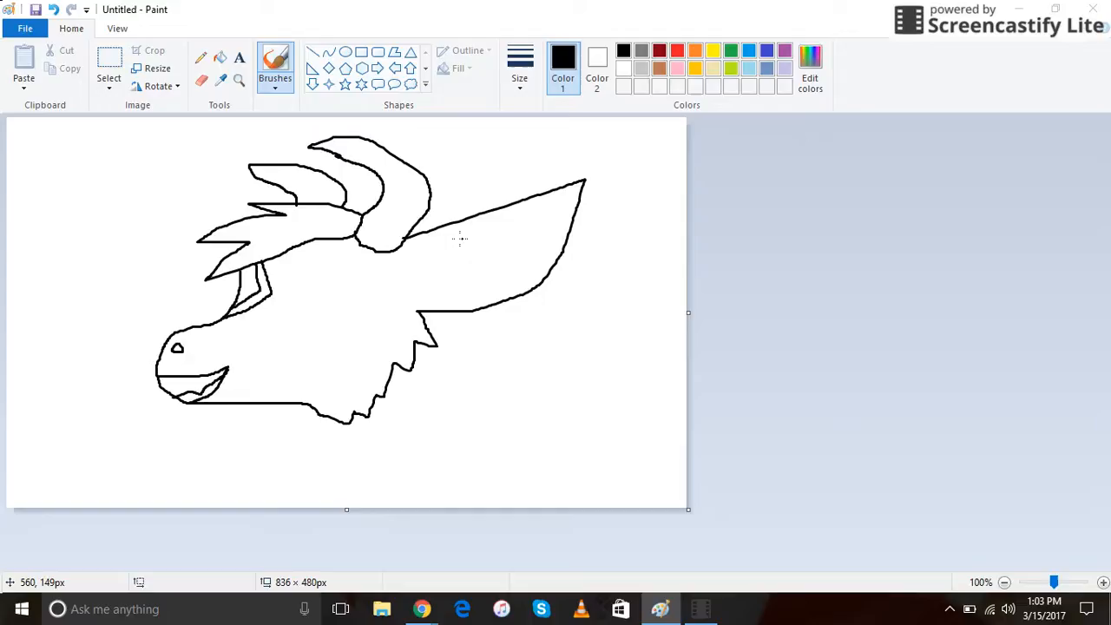
left_click_drag(452, 230, 466, 313)
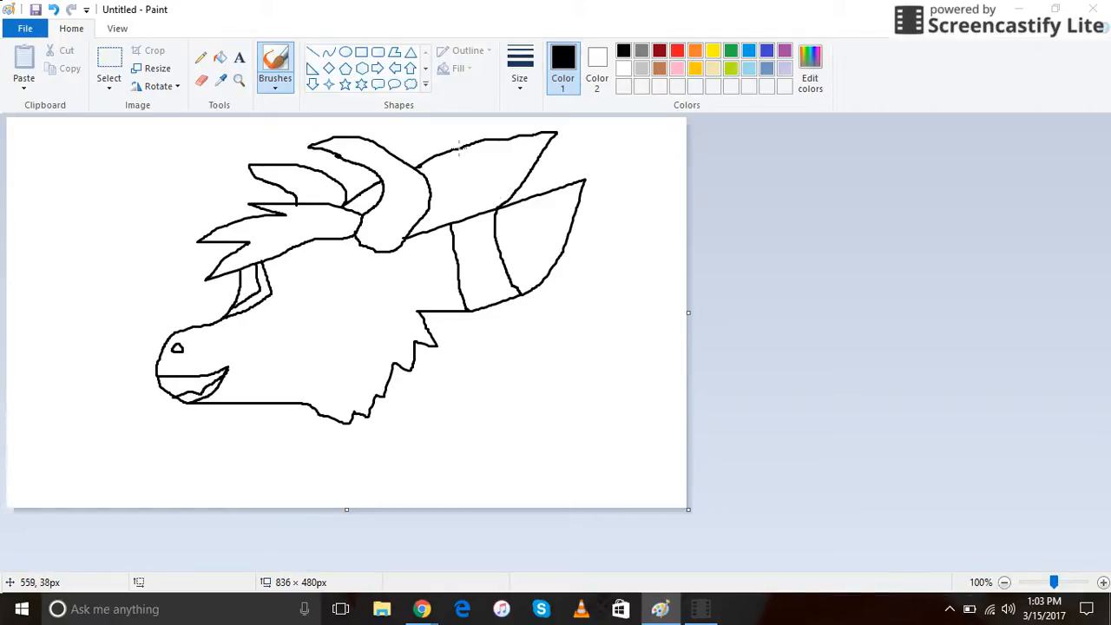
left_click_drag(443, 156, 465, 222)
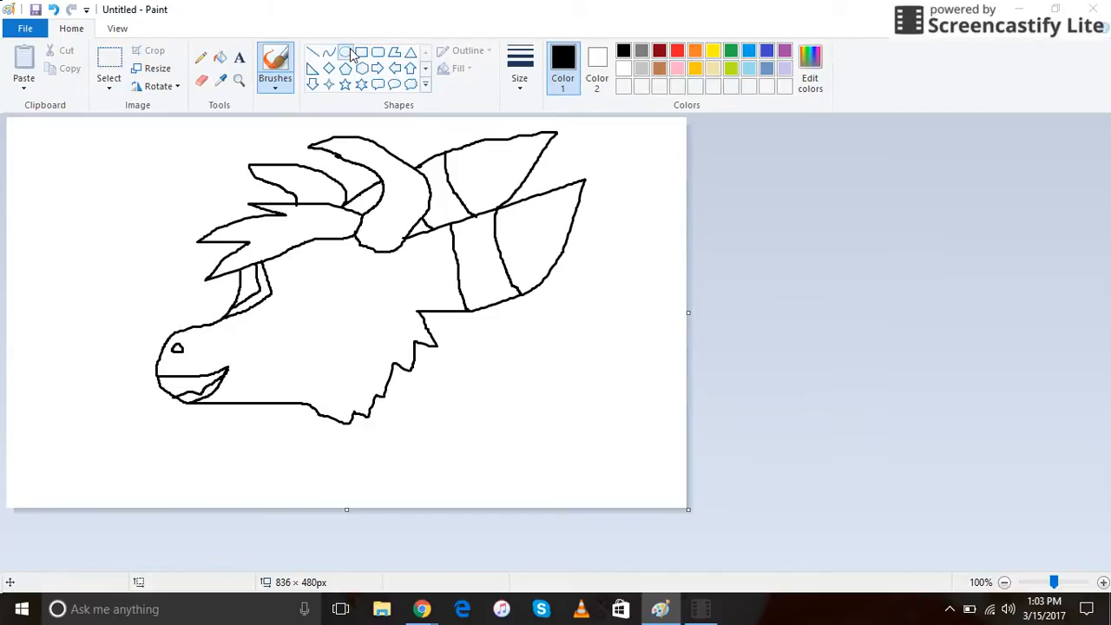
- Draw a round oval eye, then brush a cheek line and a jagged inner neck fringe
left_click_drag(290, 264, 326, 313)
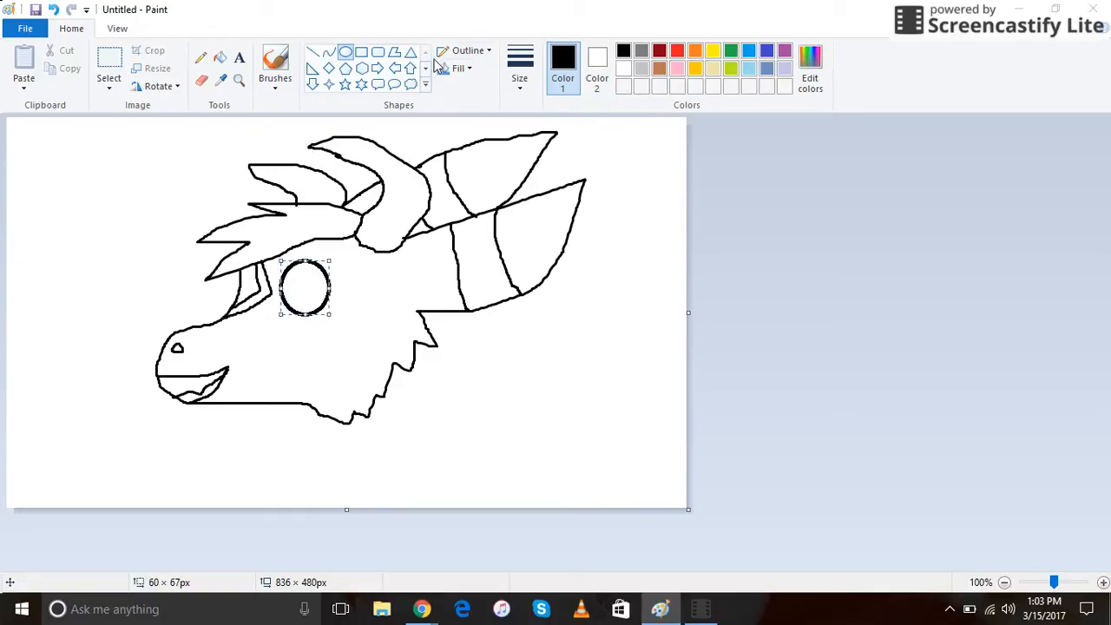
left_click(275, 61)
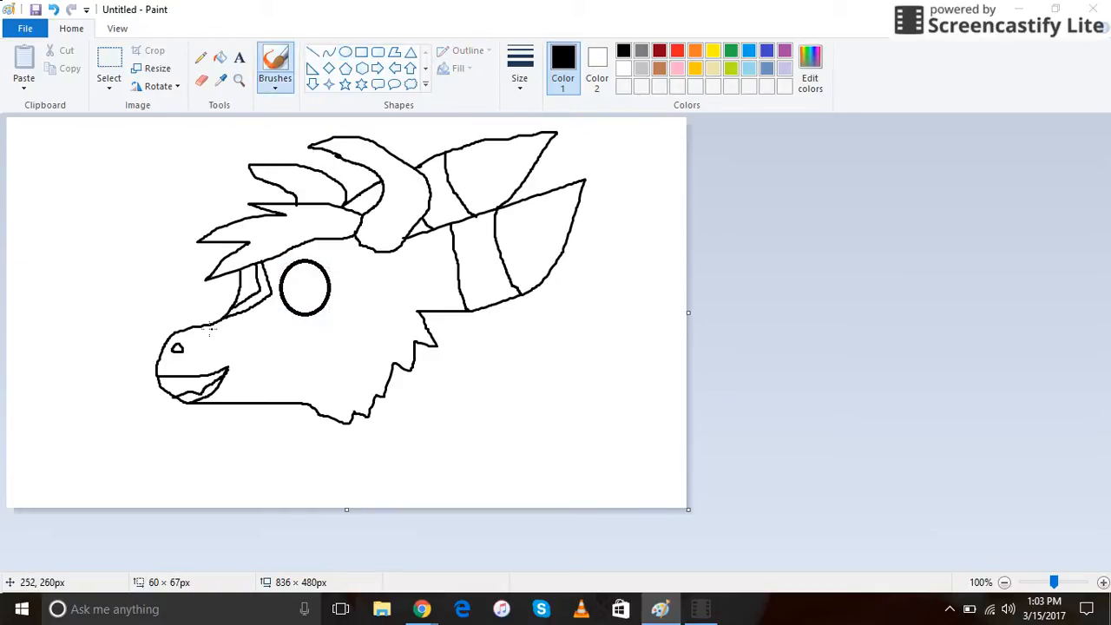
left_click_drag(204, 330, 352, 348)
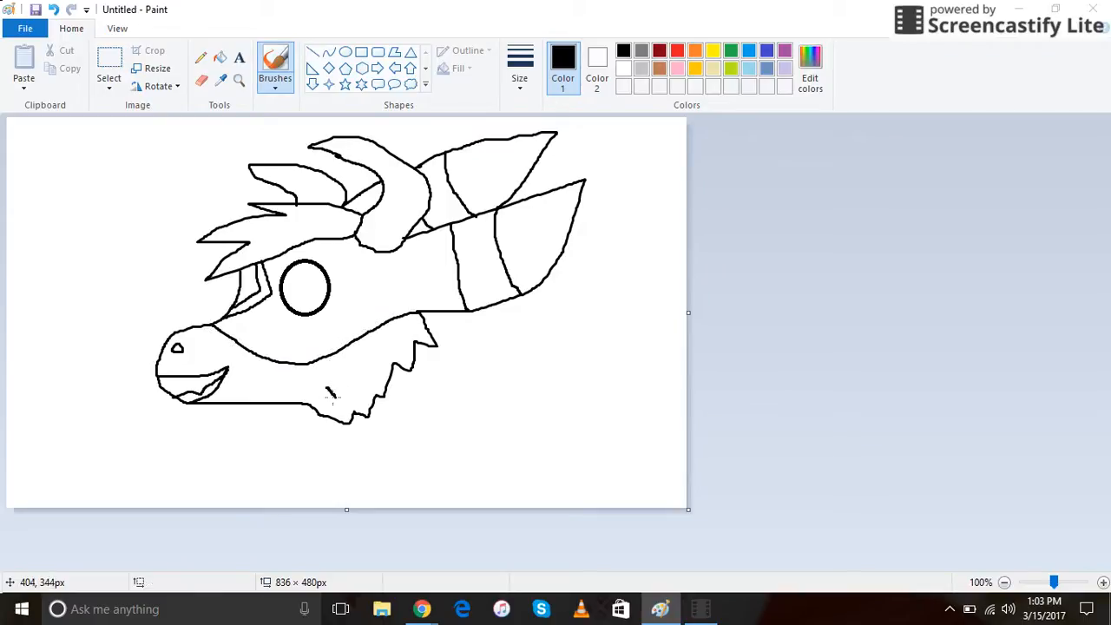
left_click_drag(339, 400, 400, 348)
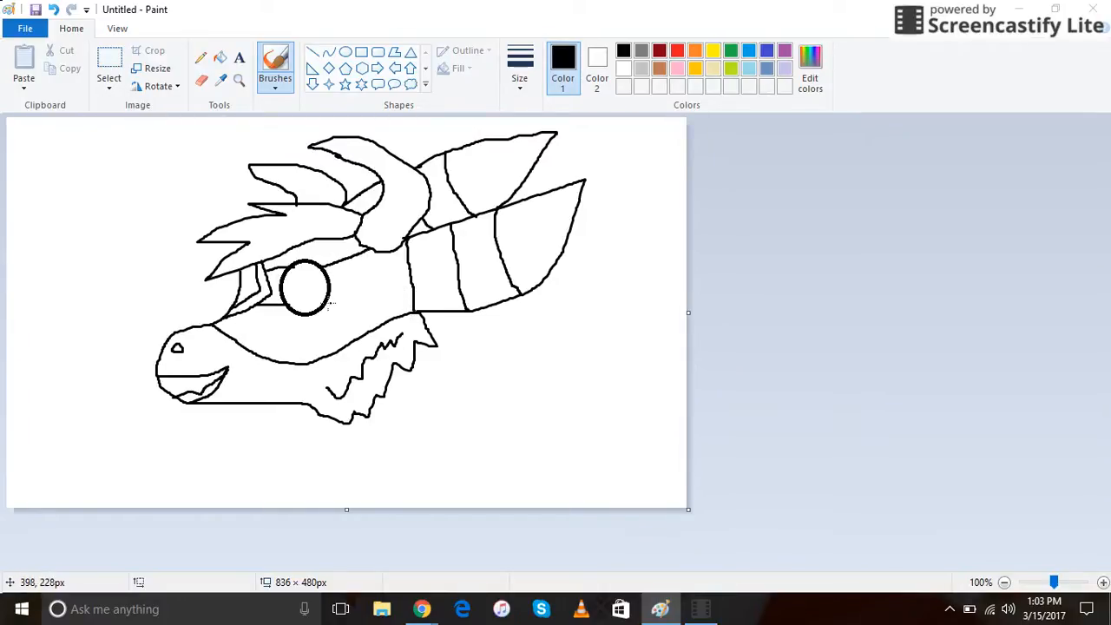
left_click_drag(325, 300, 390, 317)
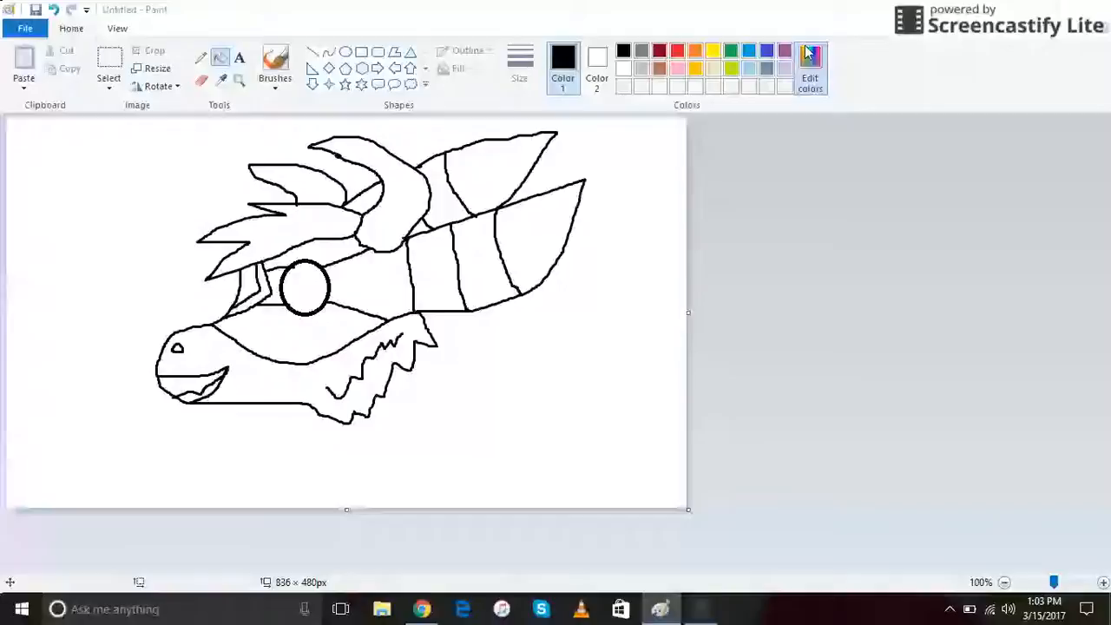
- Mix dark red in Edit colors and fill the mane spikes with it
left_click(810, 65)
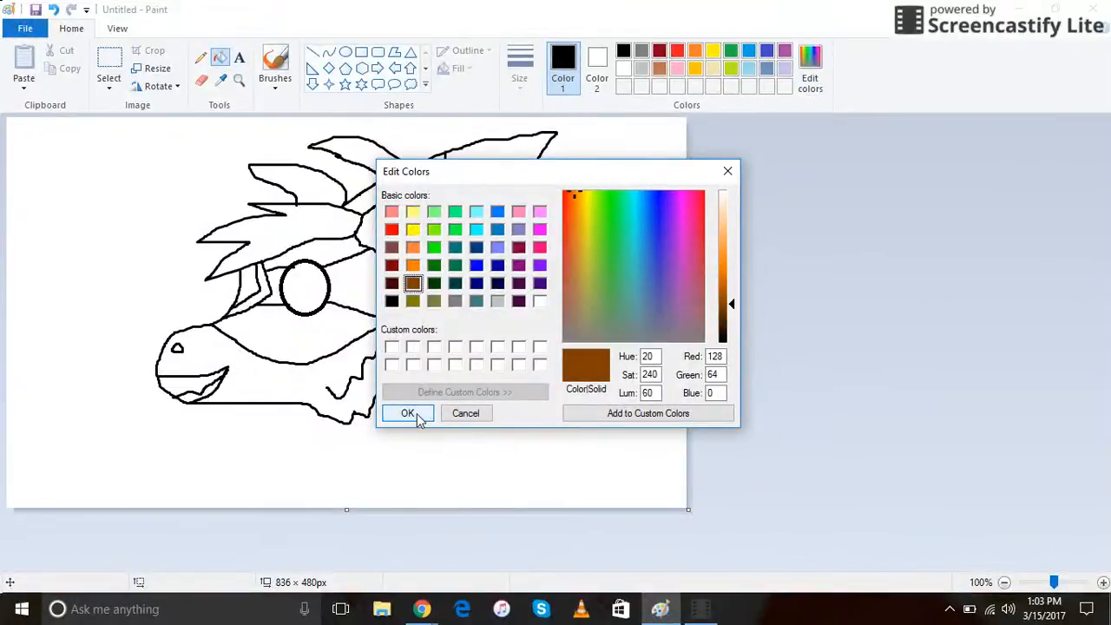
left_click(407, 413)
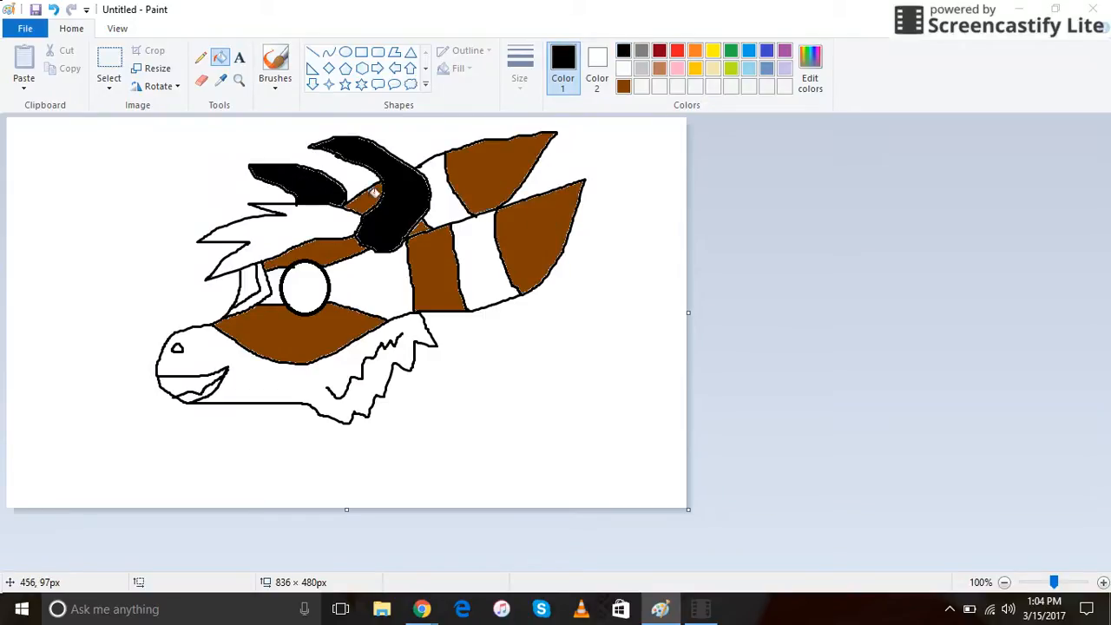
left_click(810, 78)
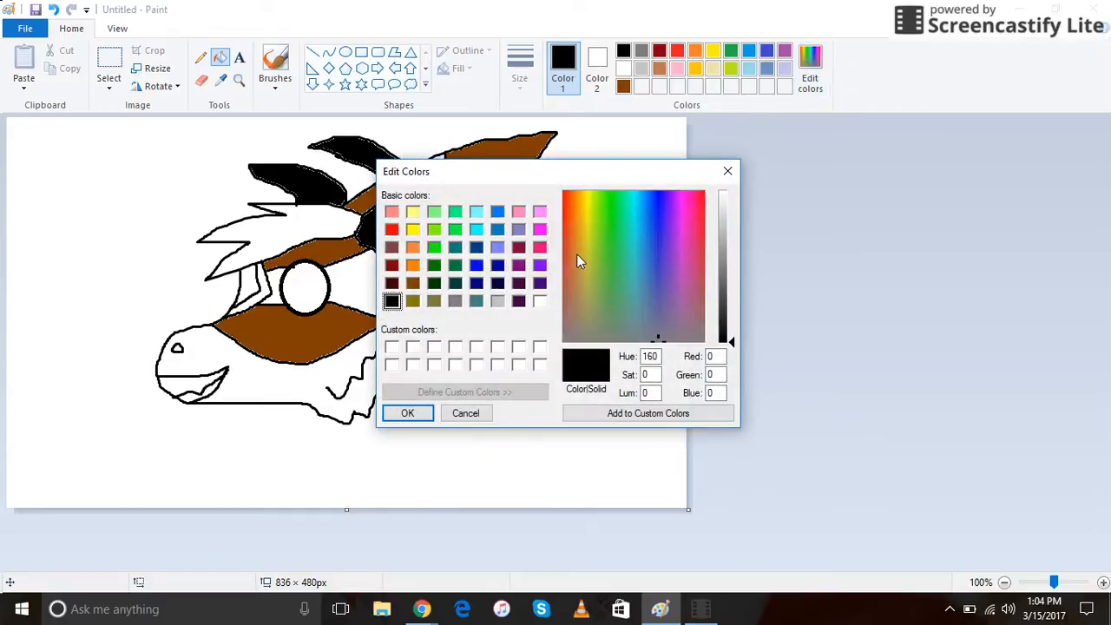
left_click(569, 195)
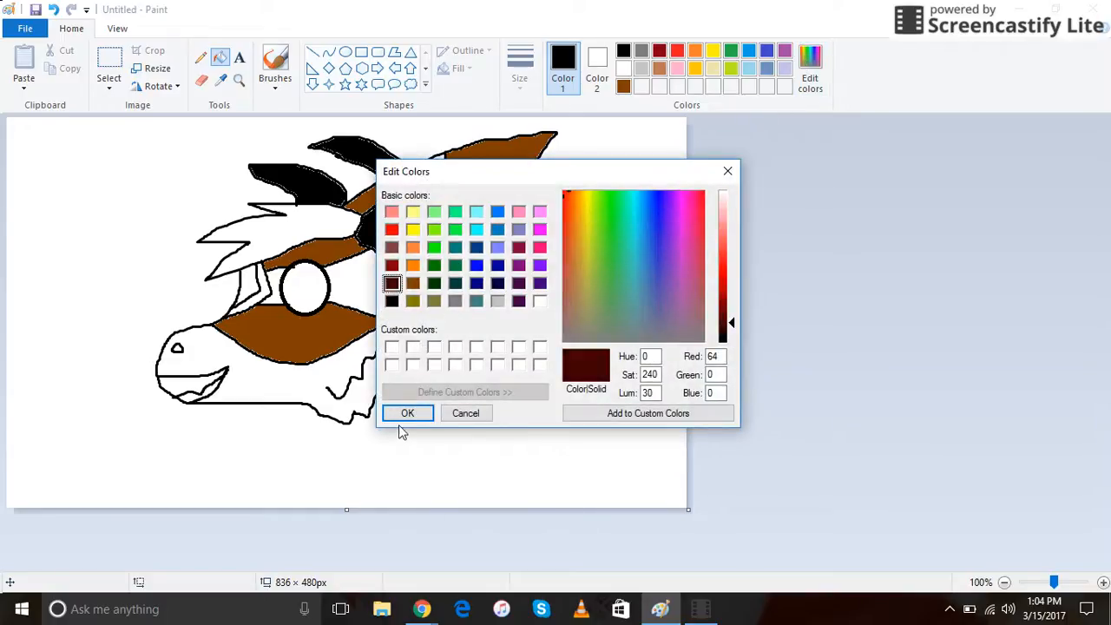
left_click(407, 413)
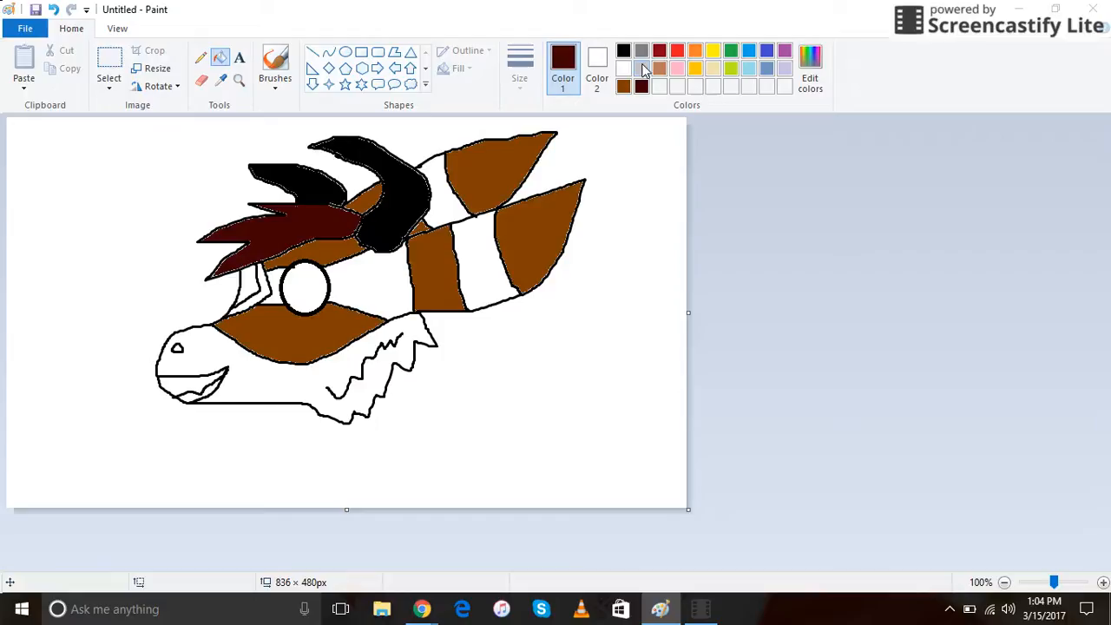
- Mix a brighter green in Edit colors for the head and neck stripes
left_click(811, 78)
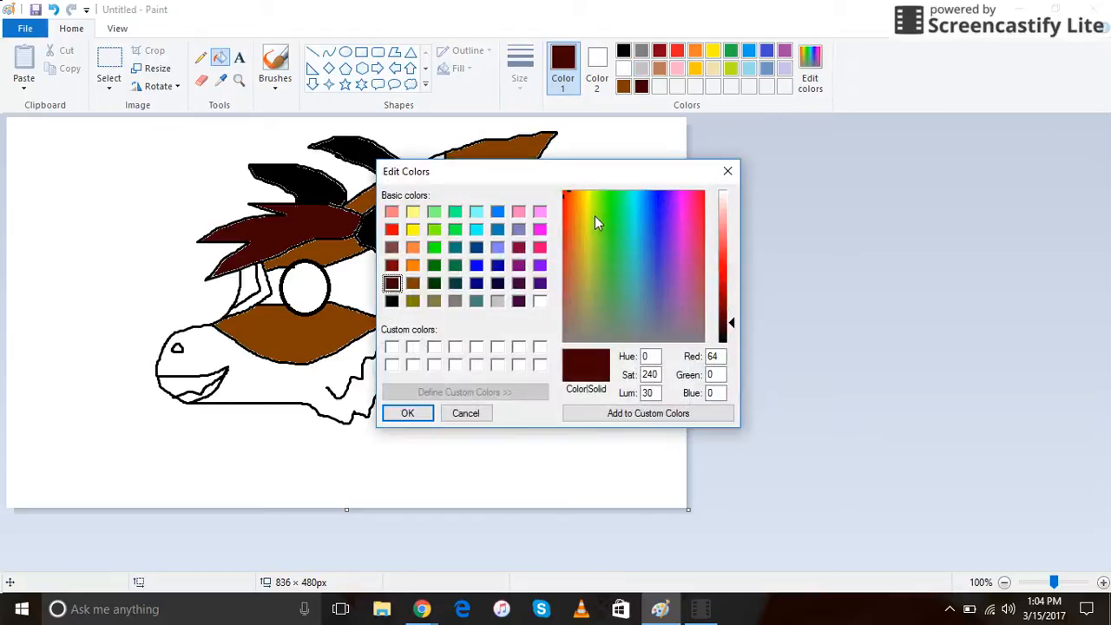
left_click(608, 214)
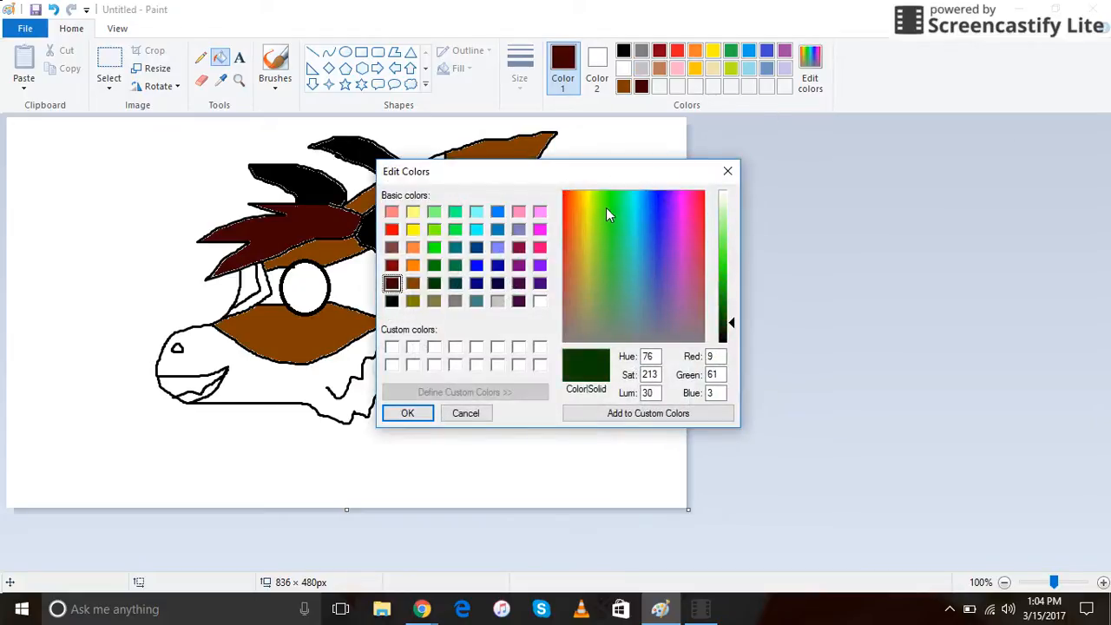
left_click(608, 208)
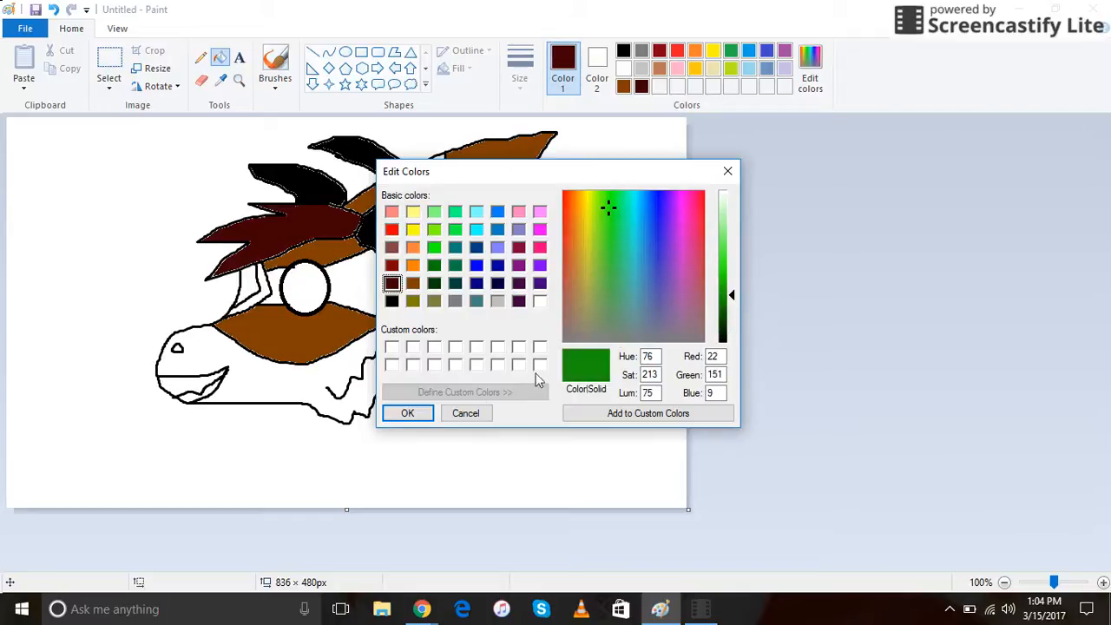
left_click(407, 413)
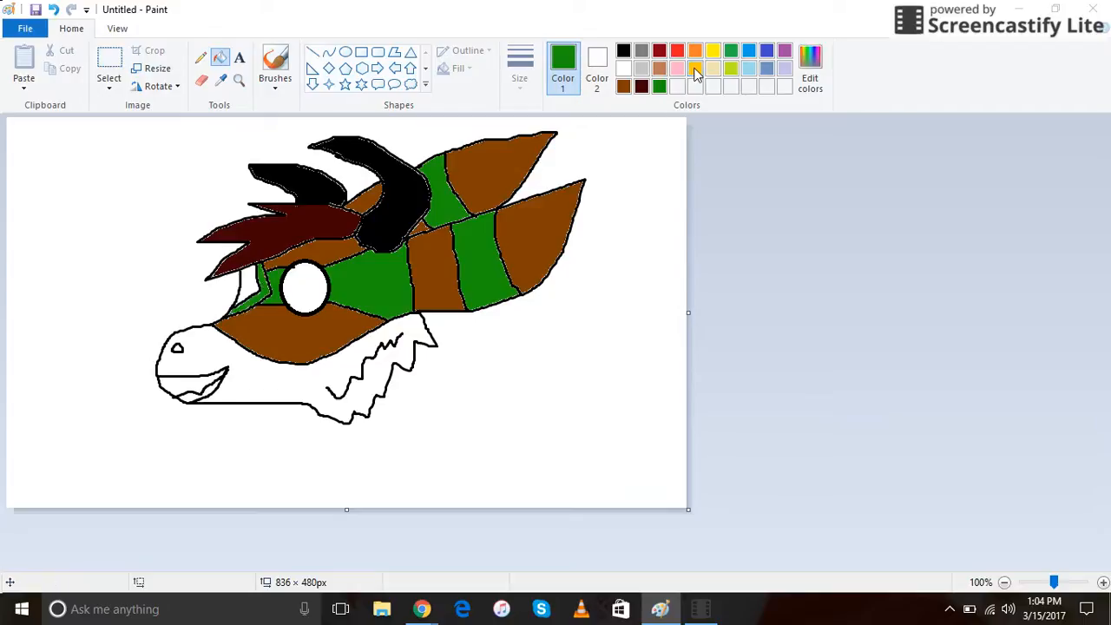
- Fill the jaw yellow, the eye patch orange, the nostril black, and the background blue
left_click(712, 51)
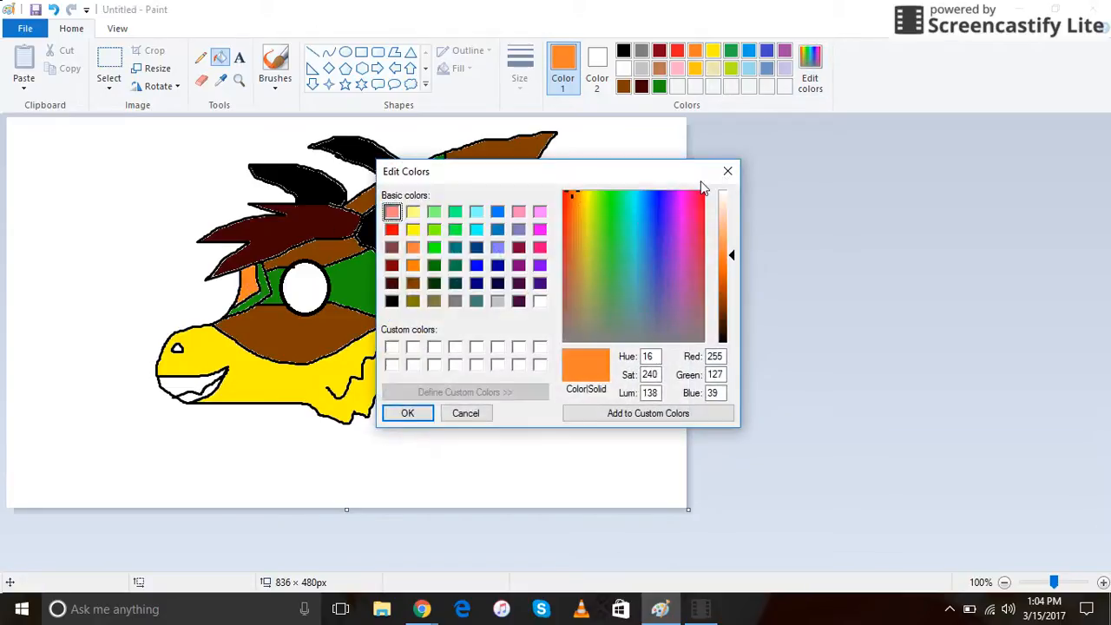
left_click(414, 265)
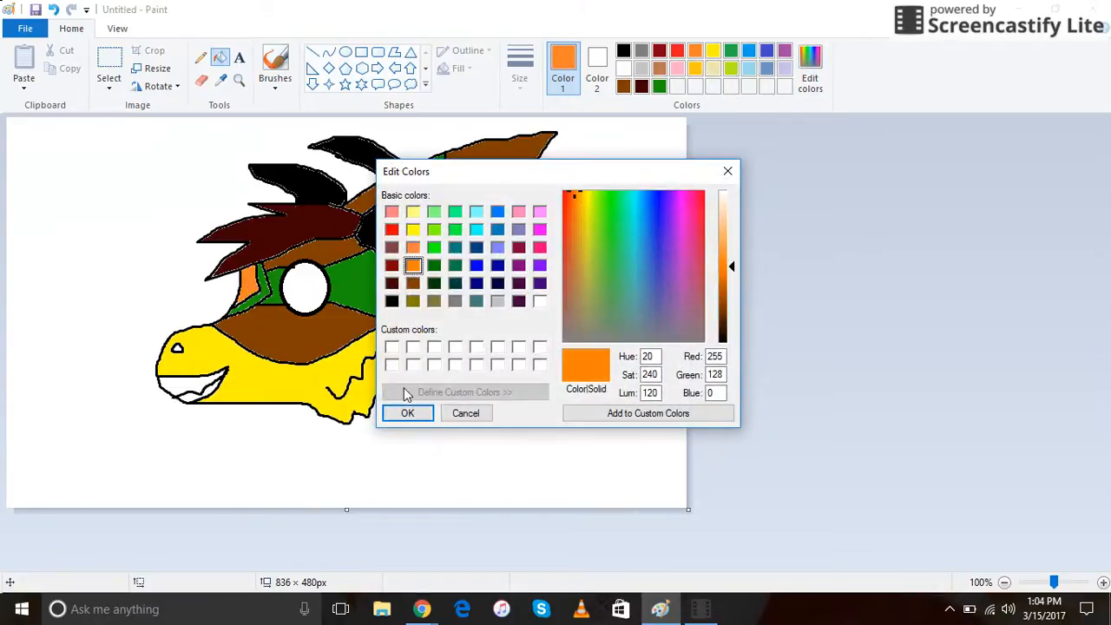
left_click(408, 413)
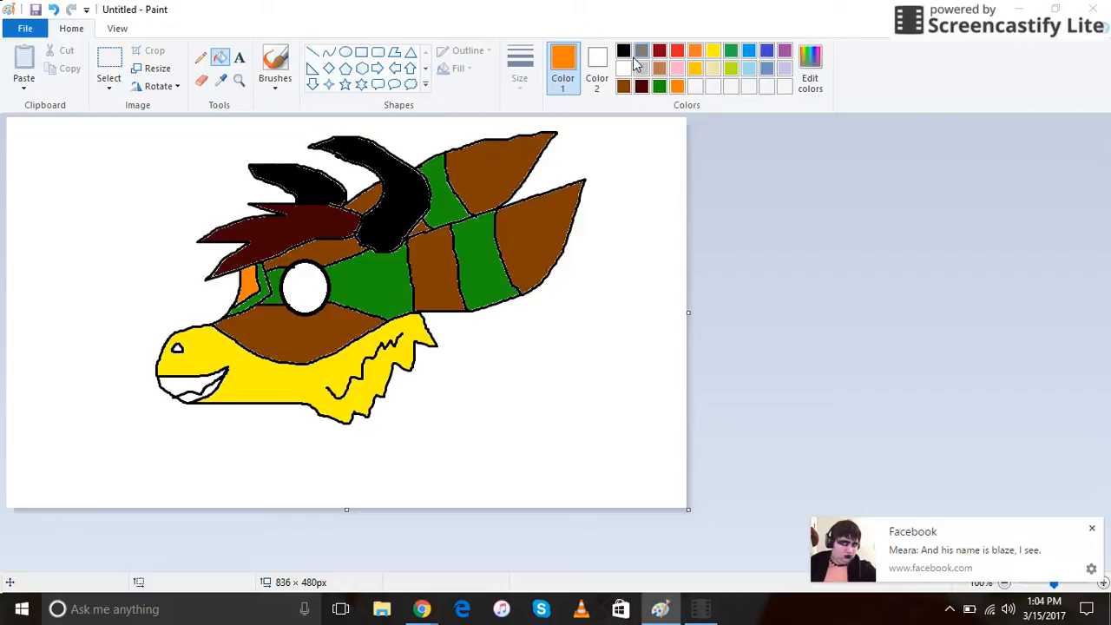
left_click(624, 50)
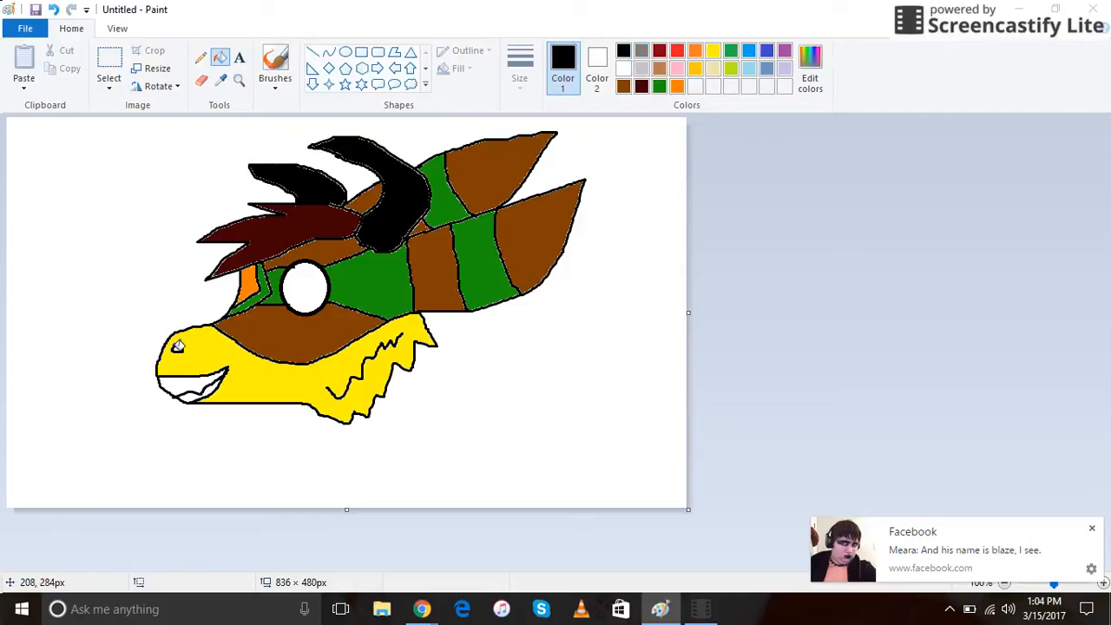
mouse_move(562, 367)
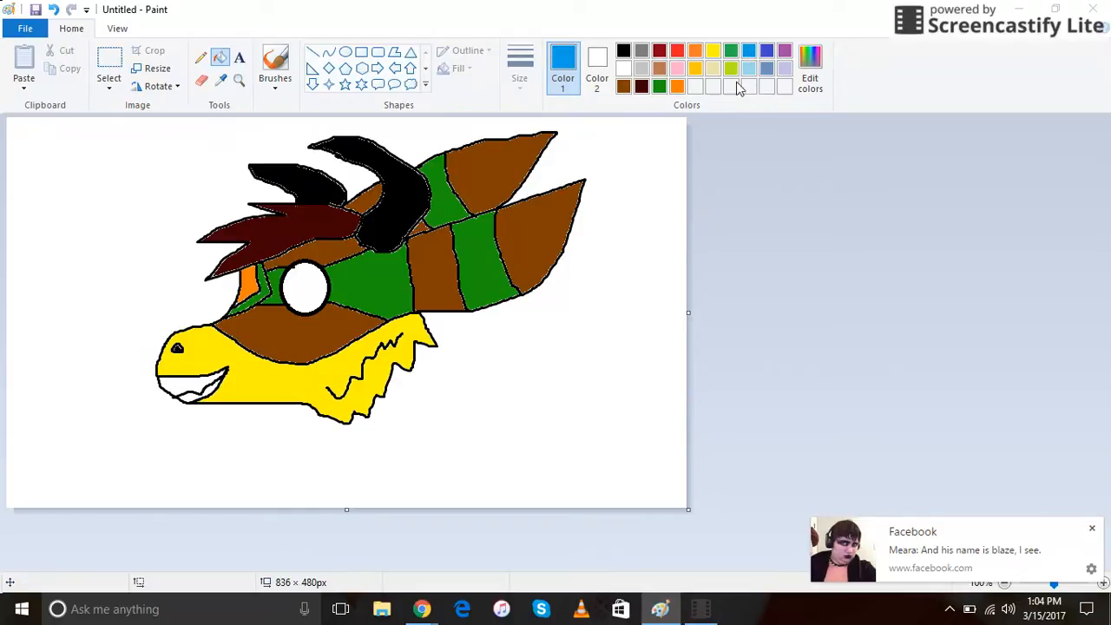
left_click(619, 257)
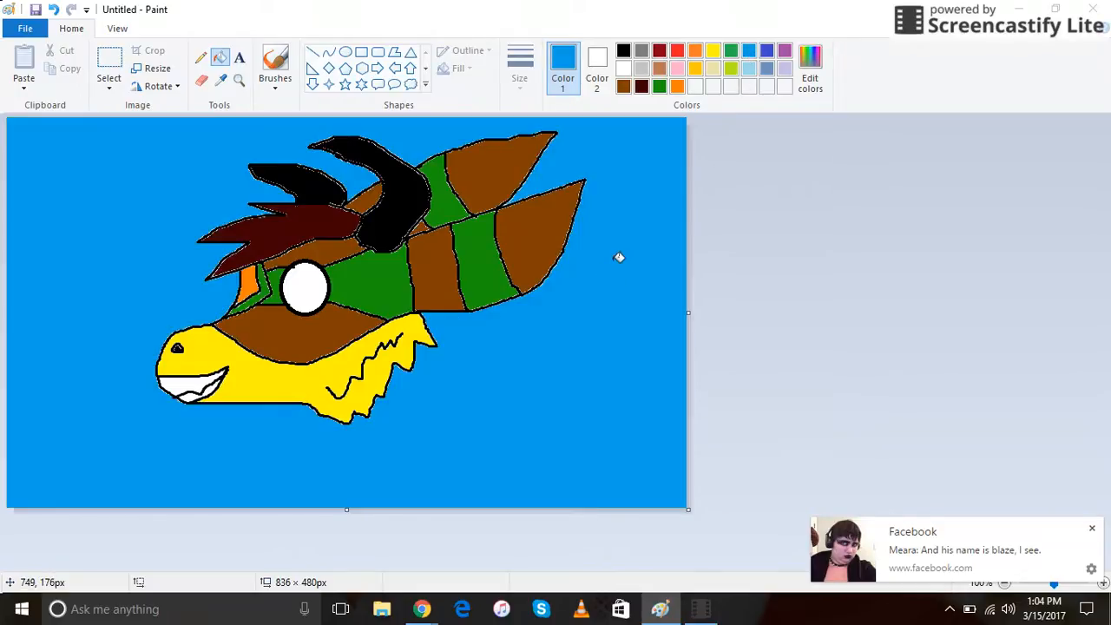
mouse_move(634, 194)
type("Ches")
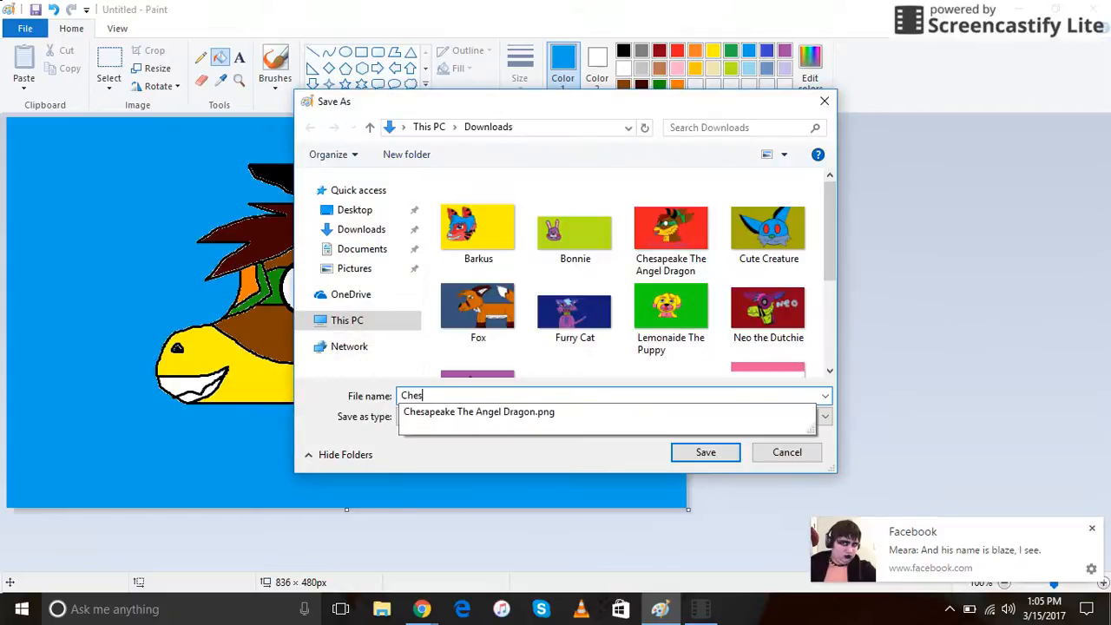
- Name the PNG file 'Chesapeake' and save it in Downloads
type("apeake")
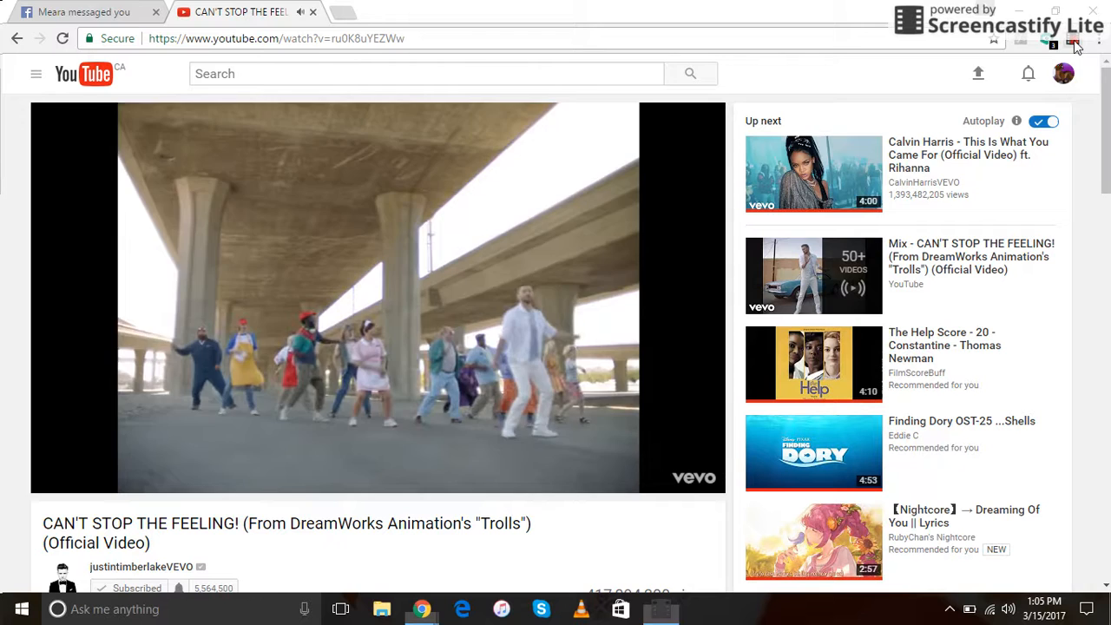
- Open the Screencastify panel in Chrome to reach the End Recording button
left_click(1075, 45)
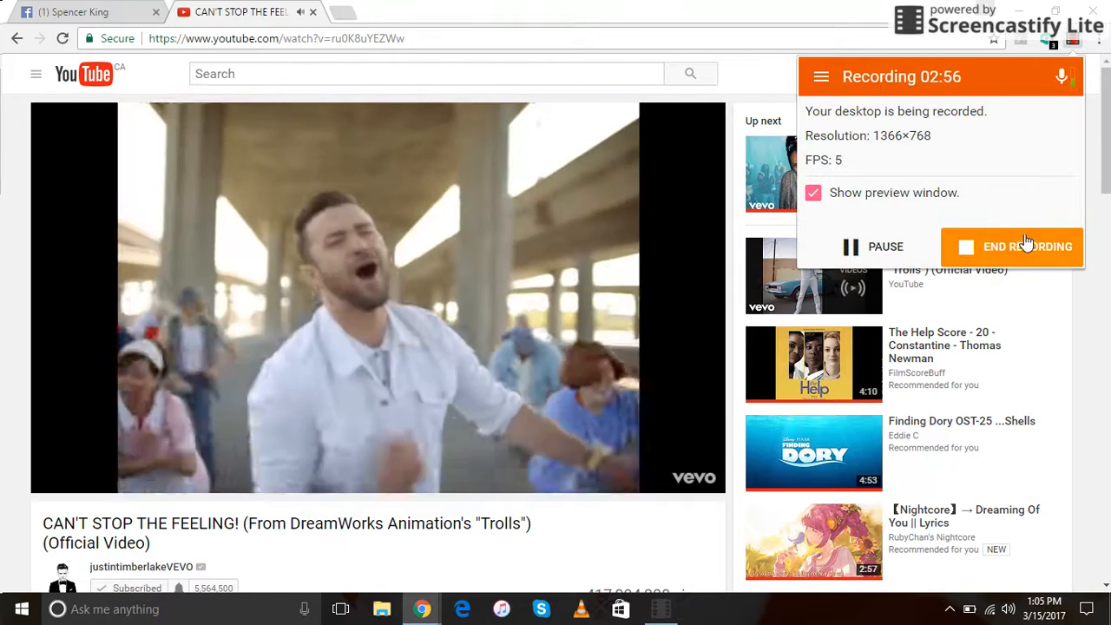